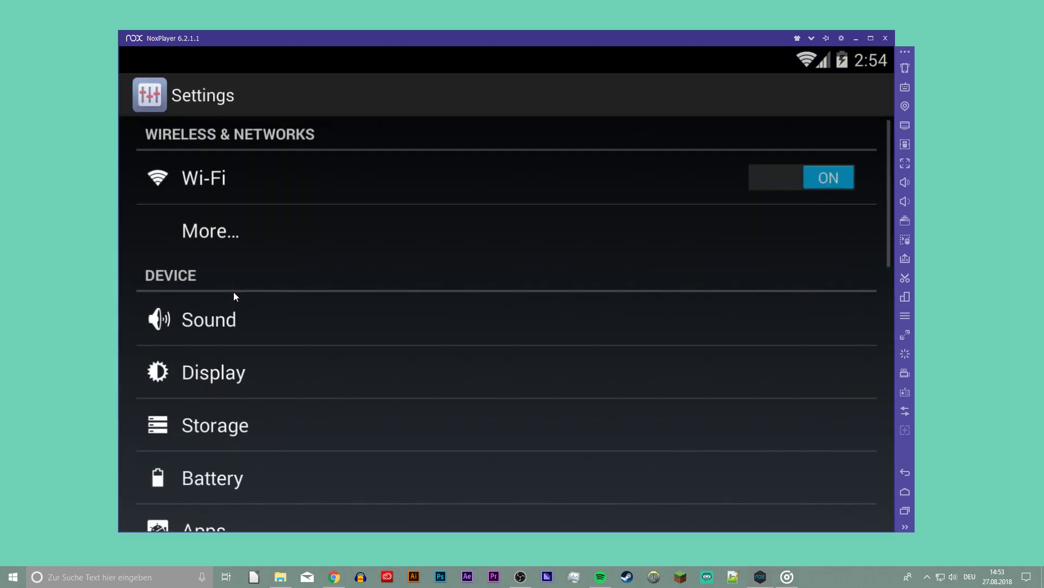
- Clear Google Play Store's app data to 0 B via Apps, confirming the deletion, then return to the Nox home screen
scroll("down", 3)
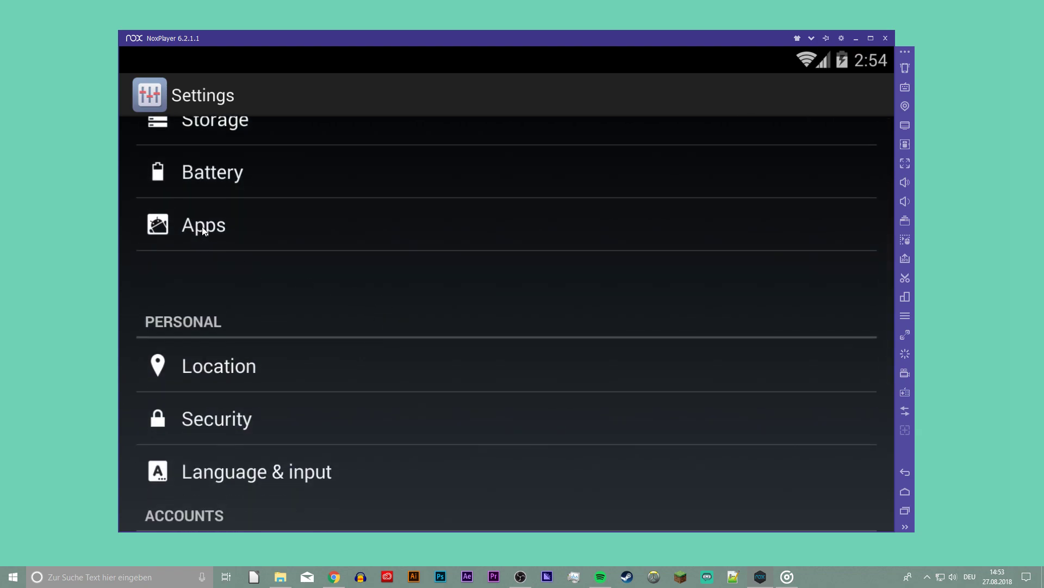
left_click(203, 225)
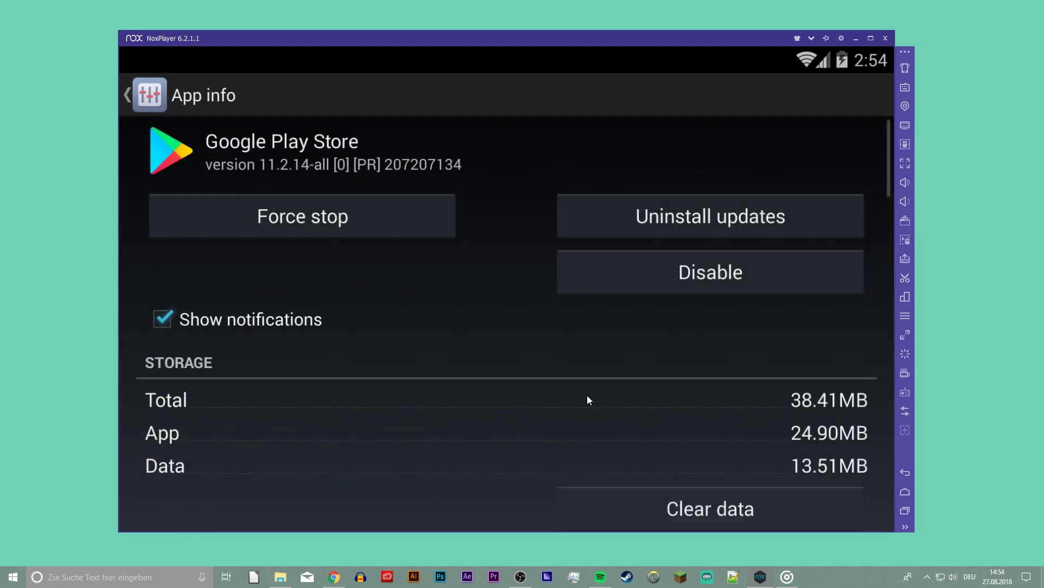
left_click(710, 508)
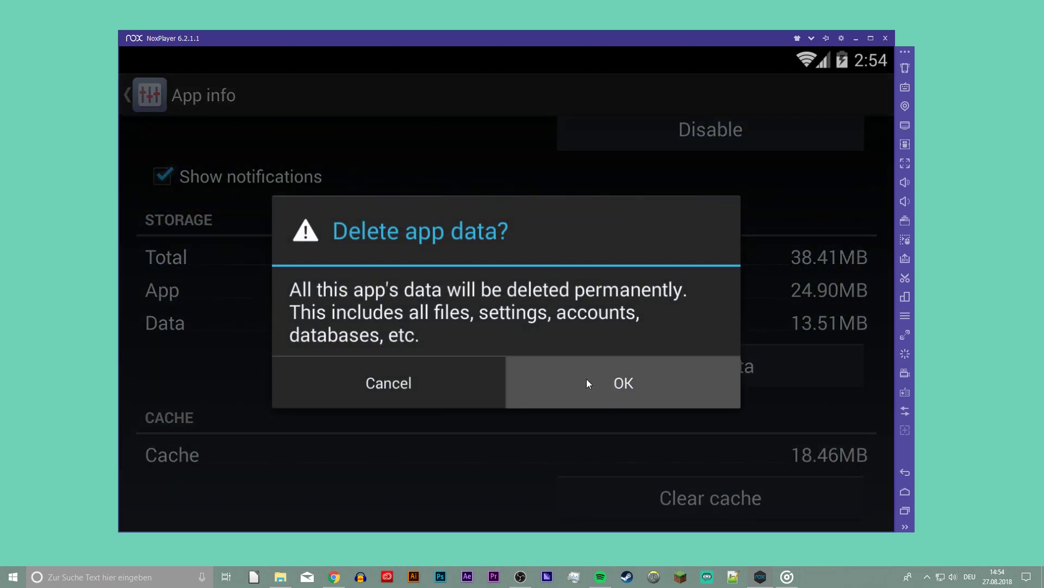
left_click(623, 382)
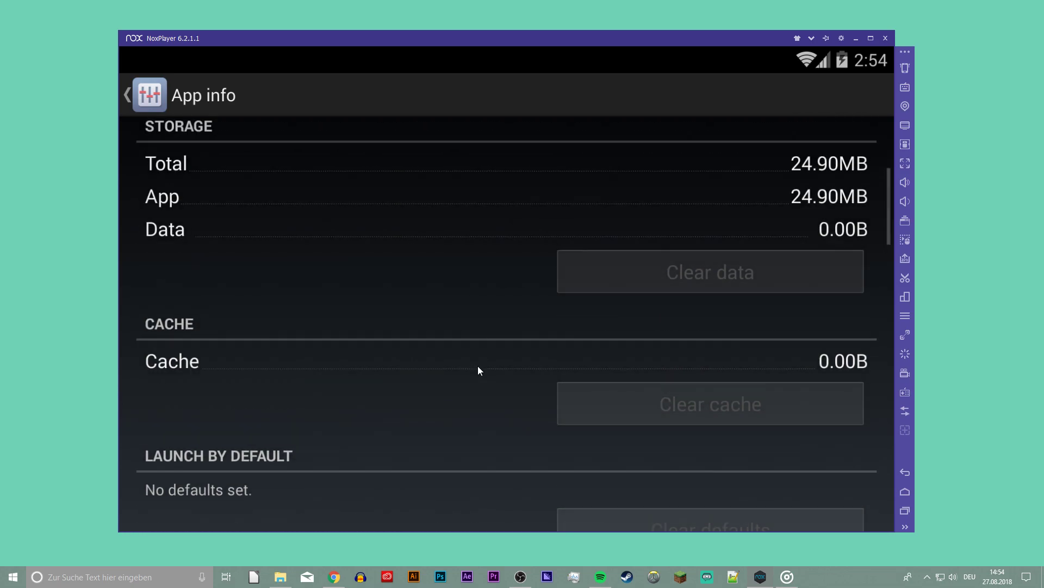
left_click(126, 95)
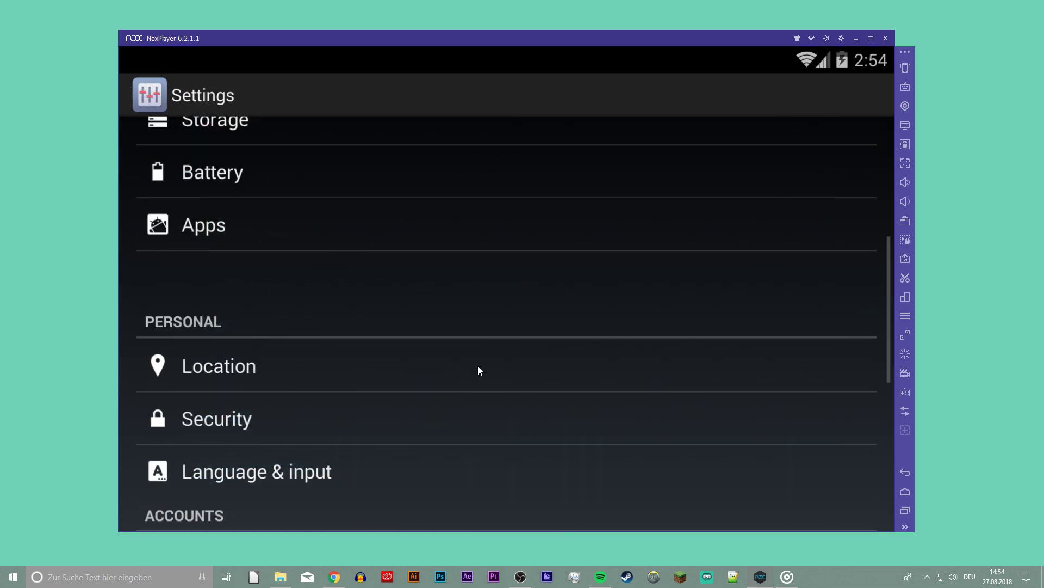
left_click(904, 490)
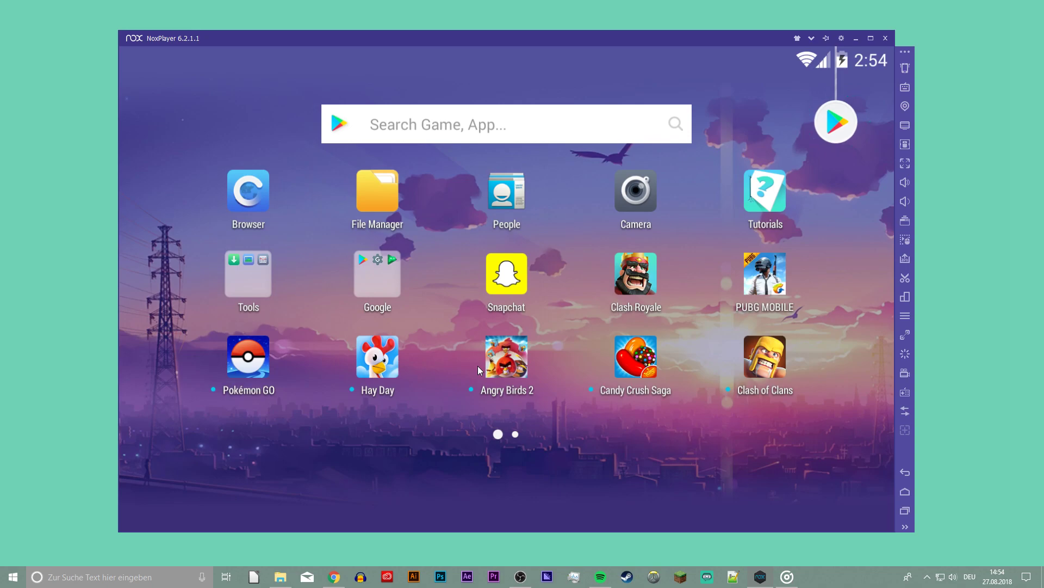